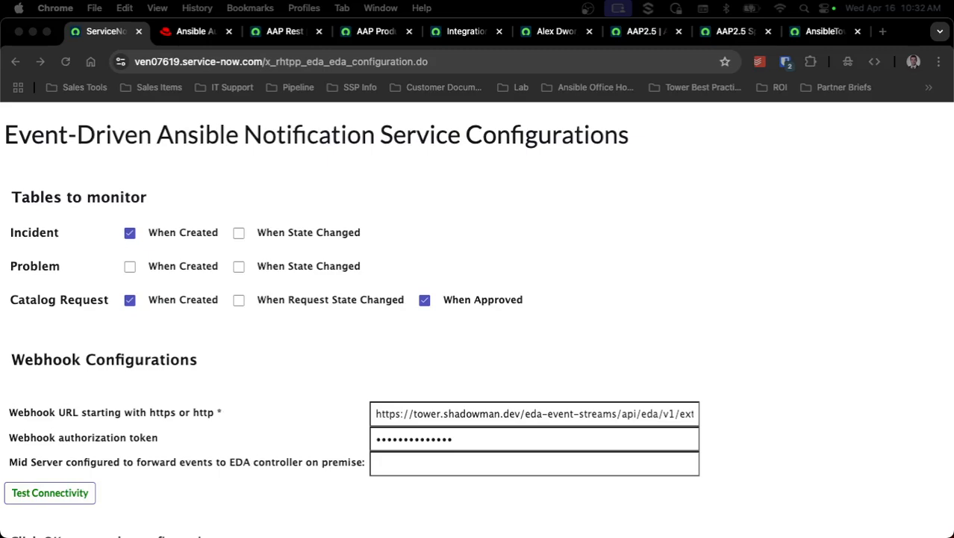
pyautogui.moveTo(130, 418)
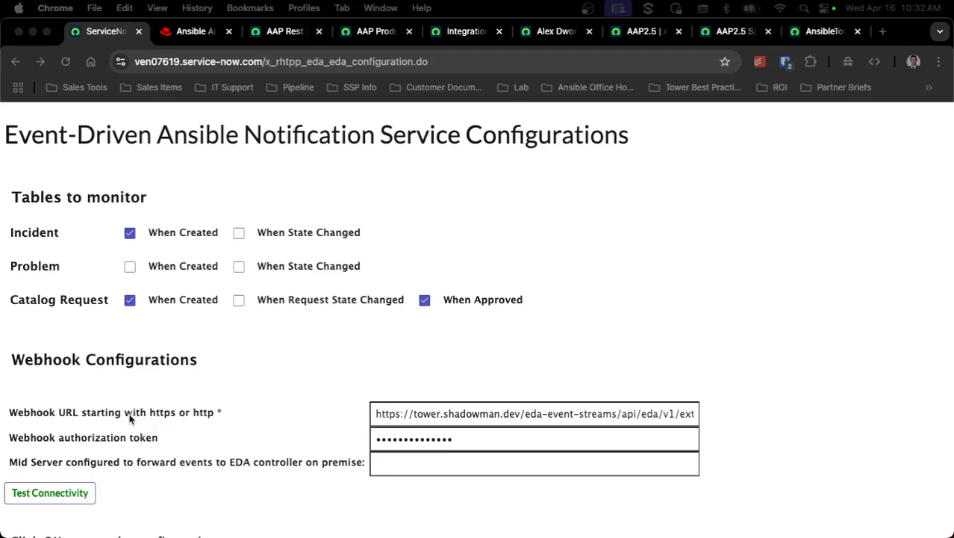
pyautogui.moveTo(224, 298)
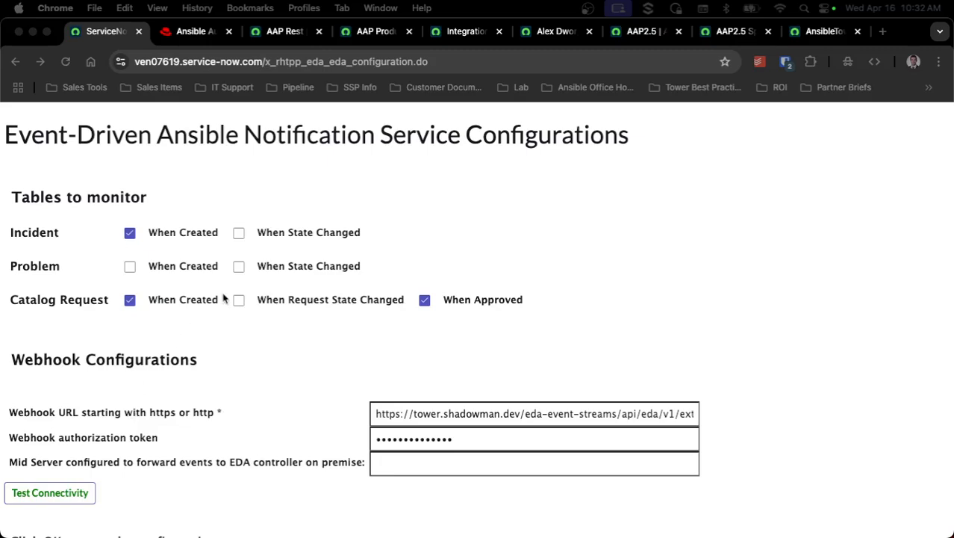
# Step: Switch to the Ansible Automation Platform's Event Streams list
pyautogui.click(196, 31)
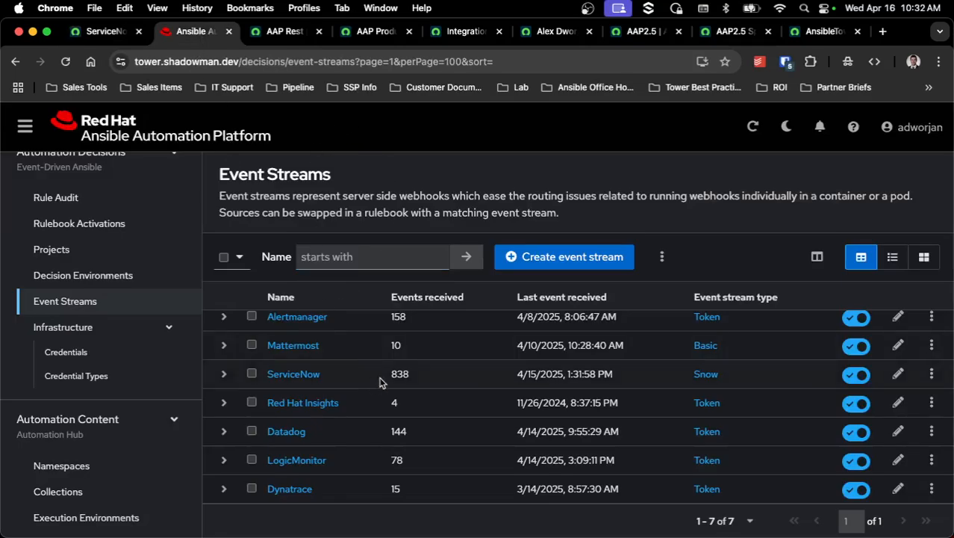
# Step: Open the ServiceNow event stream, copy its webhook URL, and return to its details
pyautogui.click(293, 373)
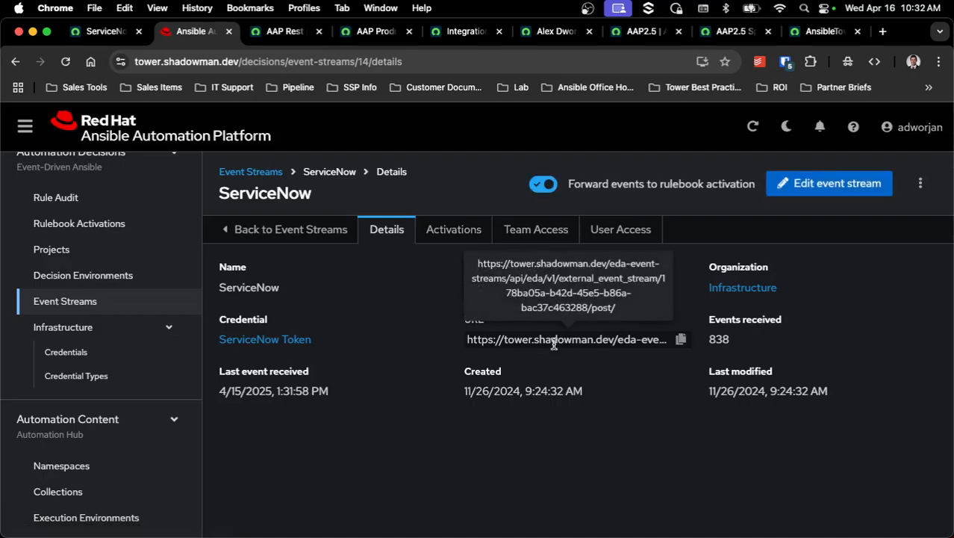
pyautogui.click(101, 32)
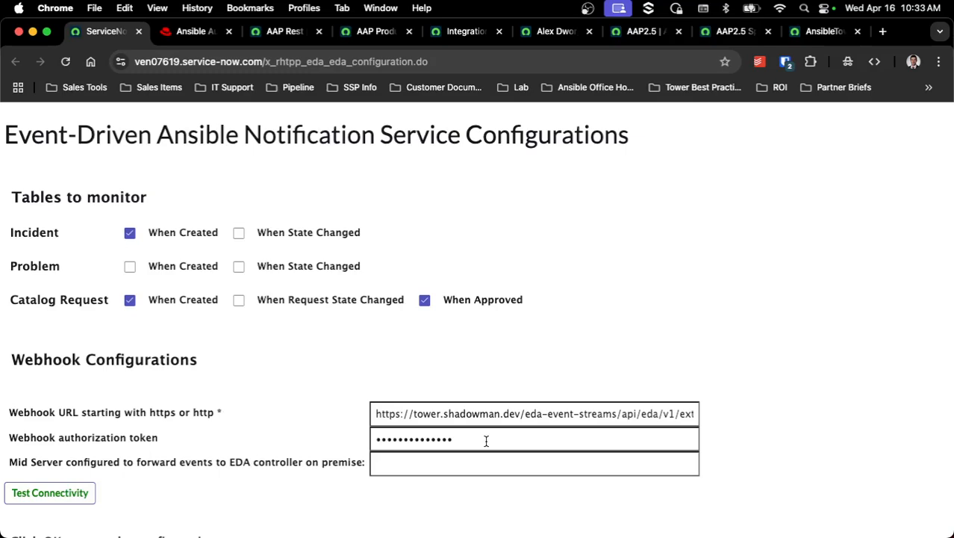
pyautogui.moveTo(450, 379)
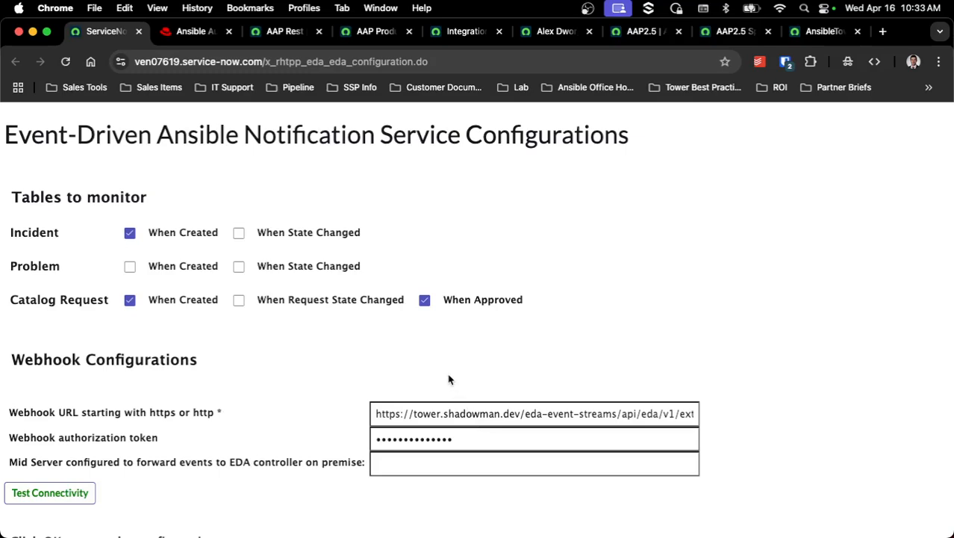
pyautogui.moveTo(436, 378)
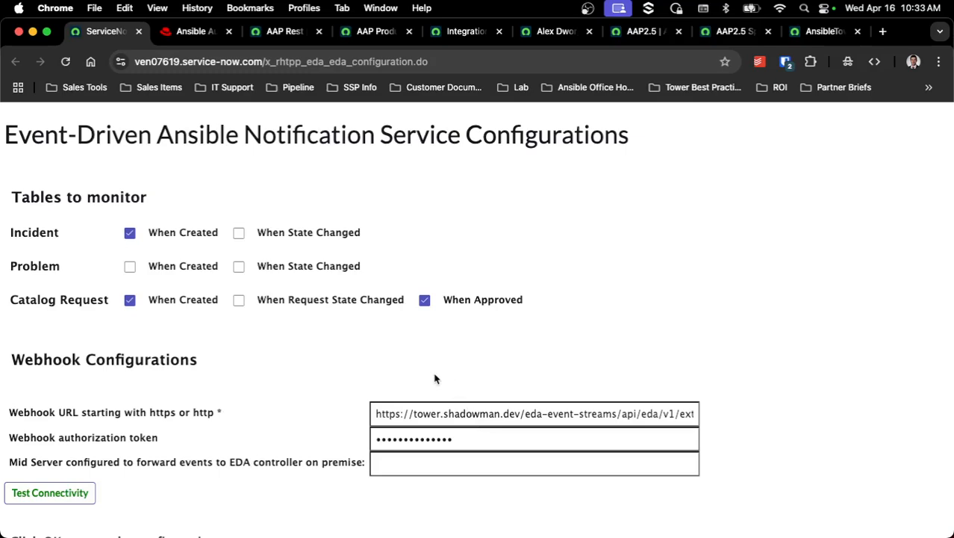
pyautogui.click(190, 31)
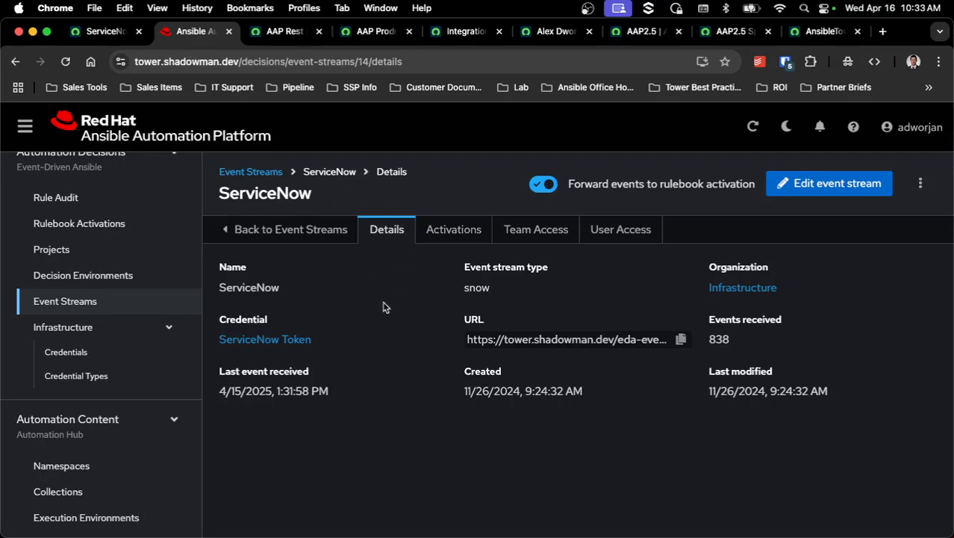
# Step: Review the AAP Rest OAuth provider: empty API script, tower.shadowman.dev authorize and token URLs
pyautogui.click(282, 31)
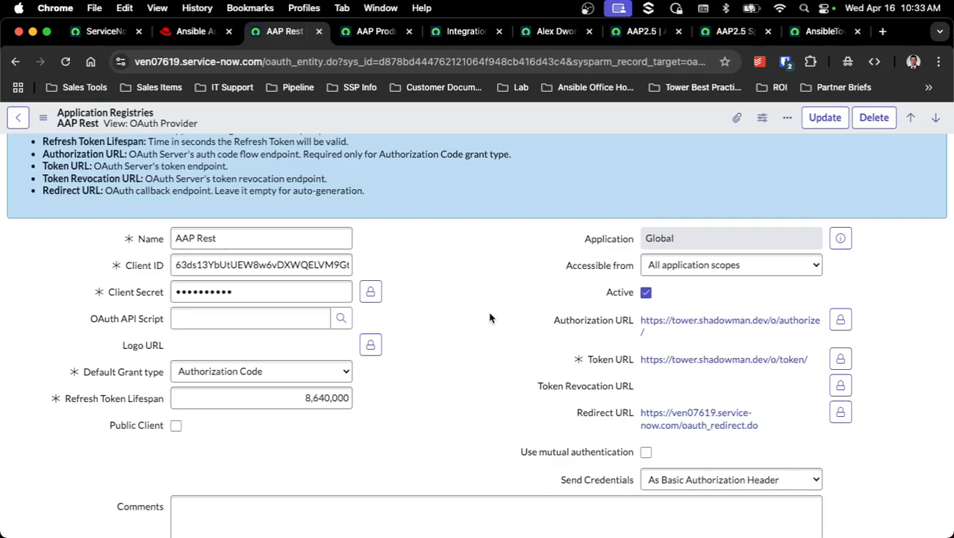
pyautogui.moveTo(524, 324)
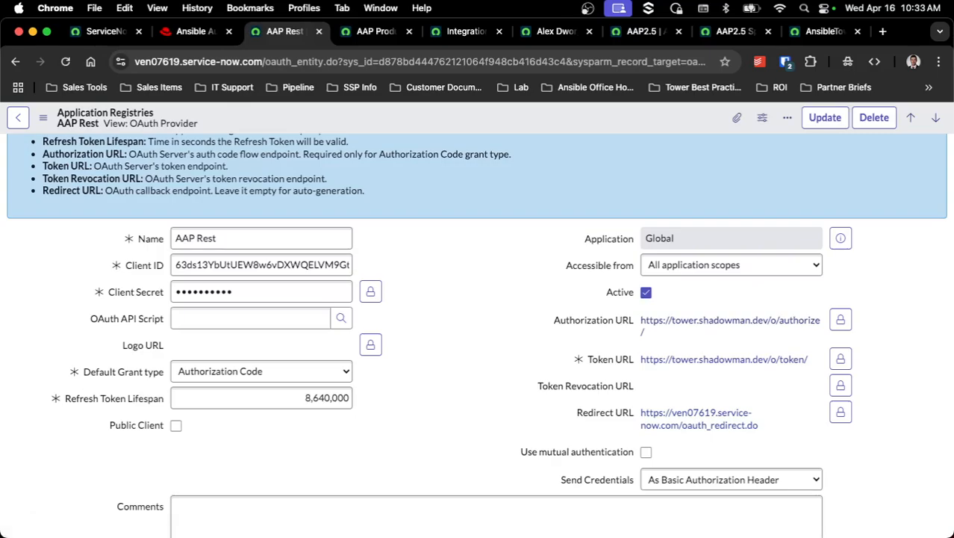
pyautogui.moveTo(679, 330)
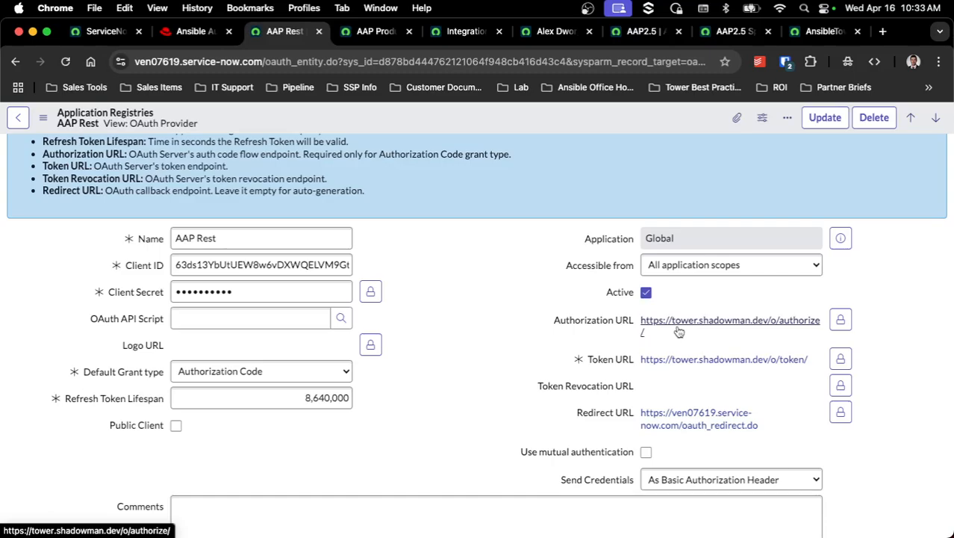
pyautogui.moveTo(715, 359)
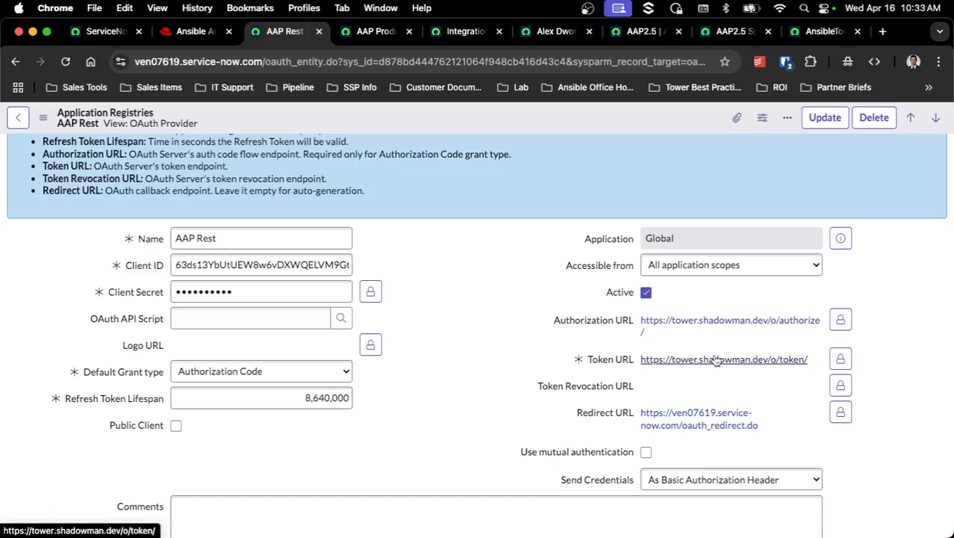
pyautogui.moveTo(787, 333)
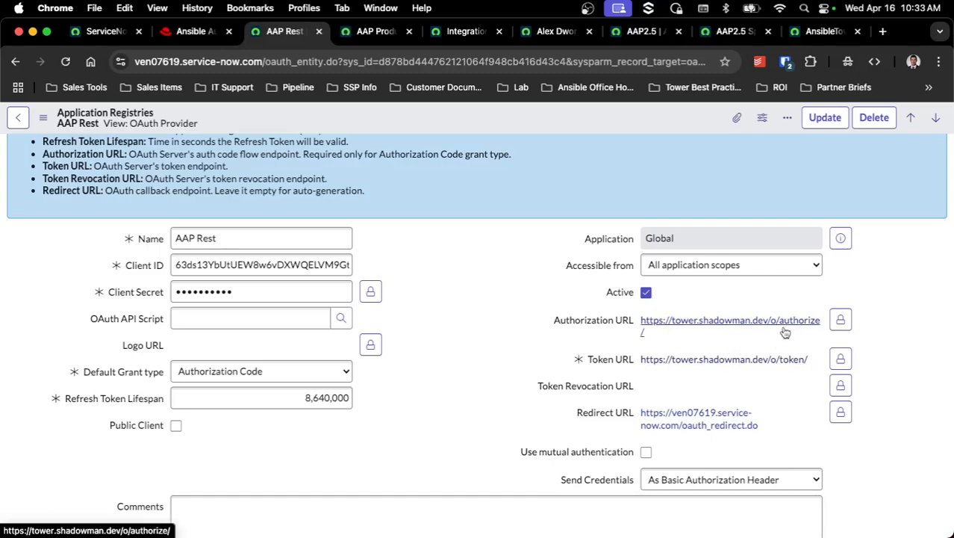
pyautogui.moveTo(777, 361)
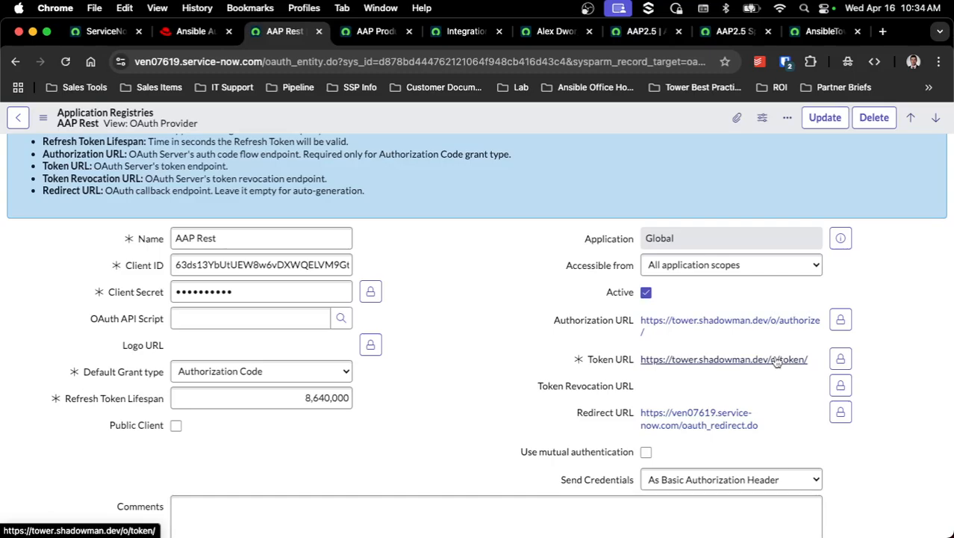
pyautogui.moveTo(791, 314)
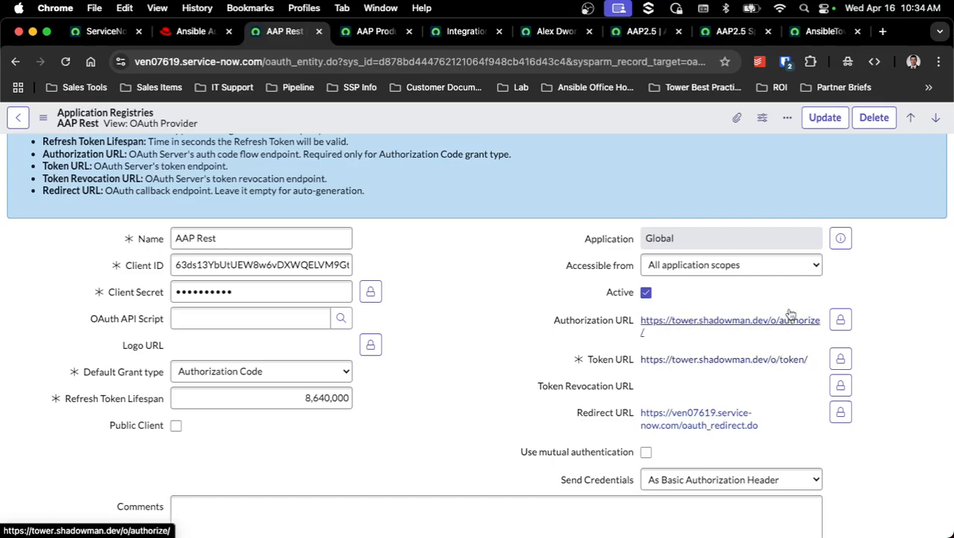
pyautogui.moveTo(784, 356)
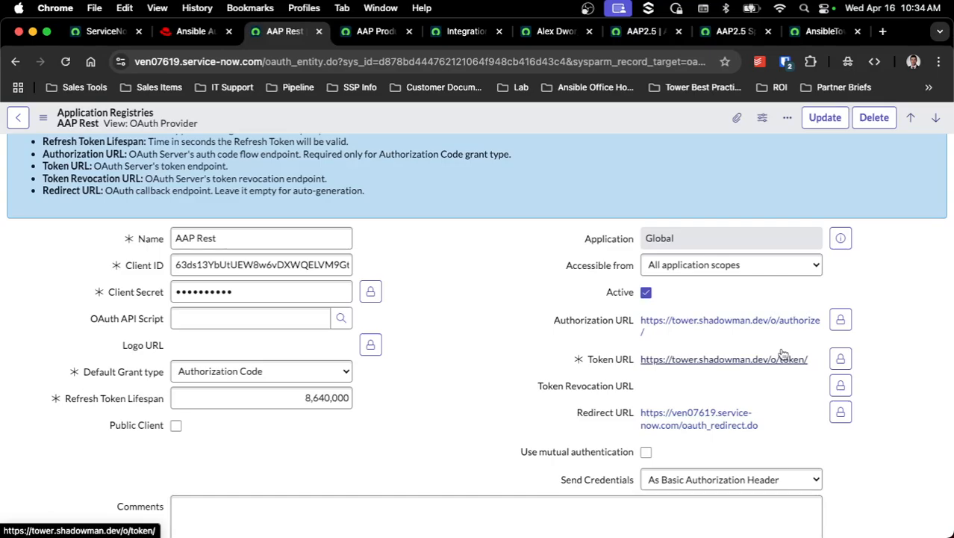
pyautogui.moveTo(649, 334)
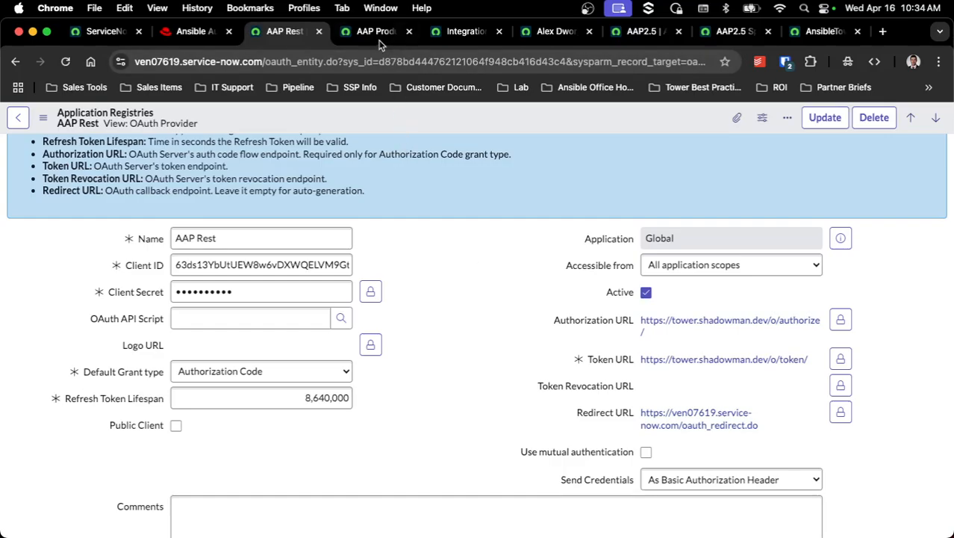
# Step: Check the AAP Production /api/controller/v2 endpoint and OAuth token link, then view Workflow Studio connections
pyautogui.click(372, 31)
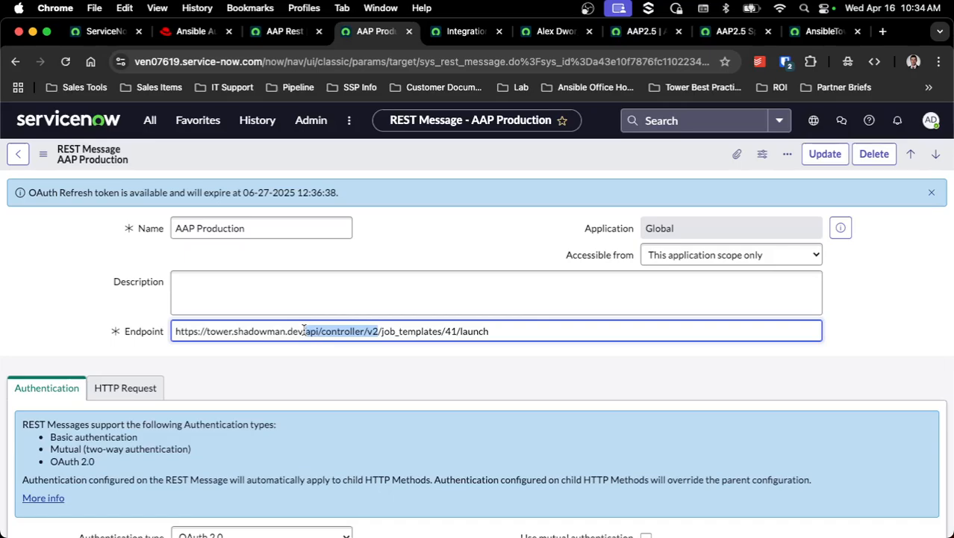
pyautogui.scroll(-3)
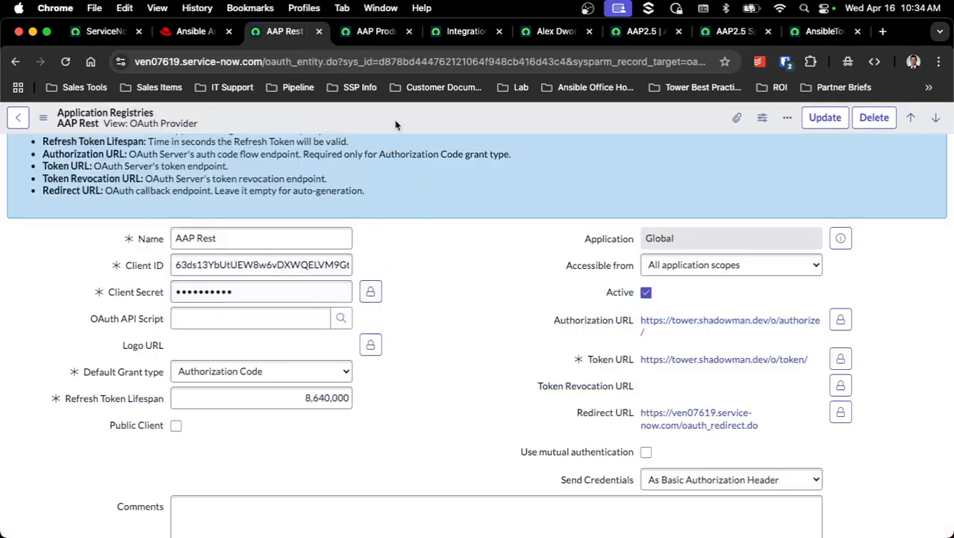
pyautogui.click(374, 32)
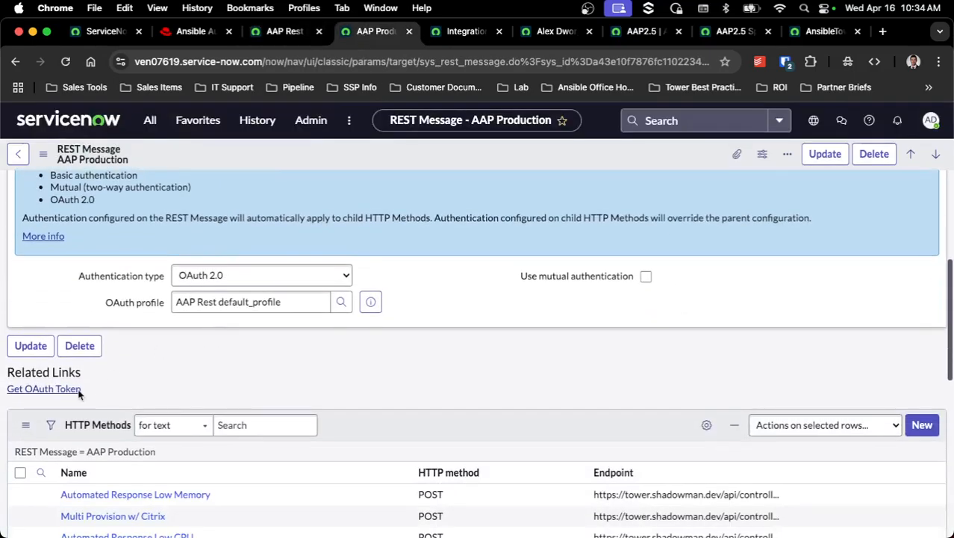
pyautogui.moveTo(44, 389)
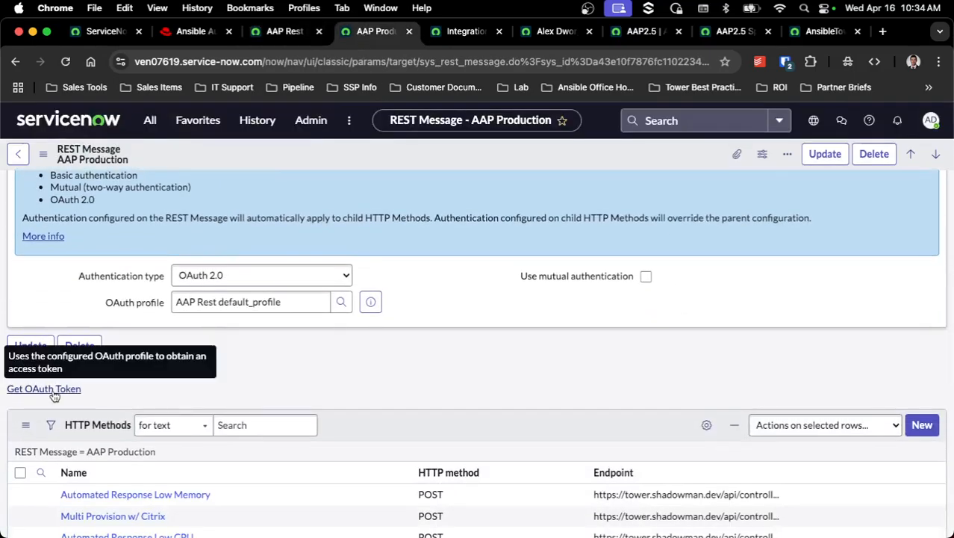
pyautogui.scroll(-3)
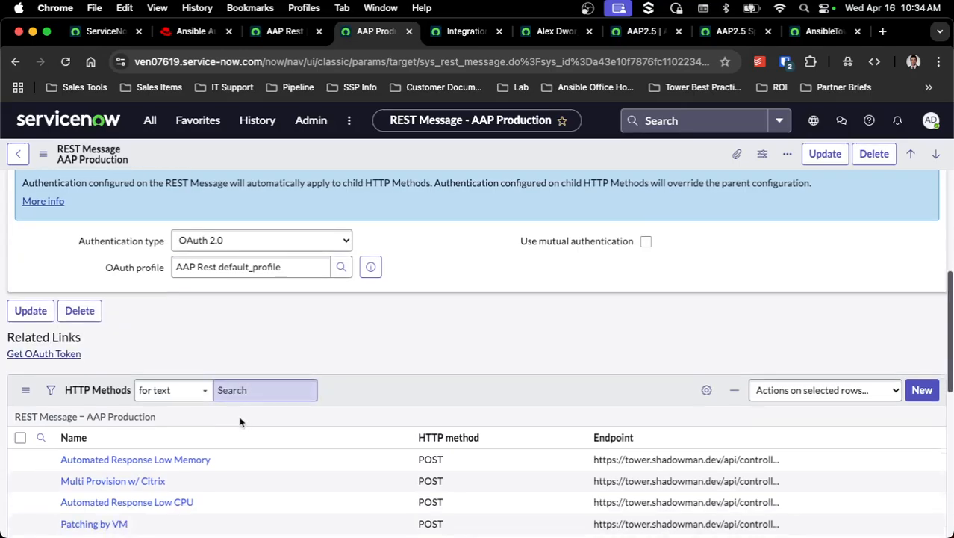
pyautogui.moveTo(174, 460)
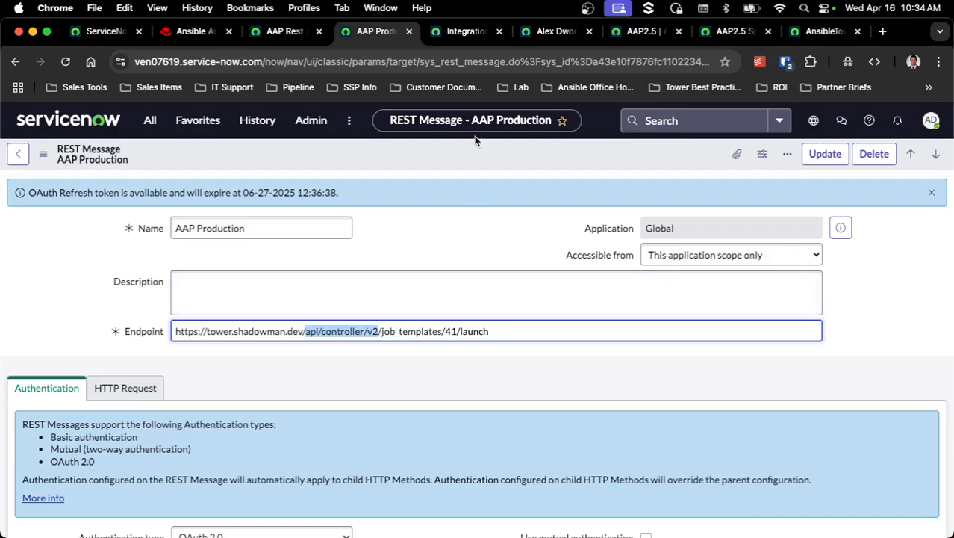
pyautogui.click(461, 31)
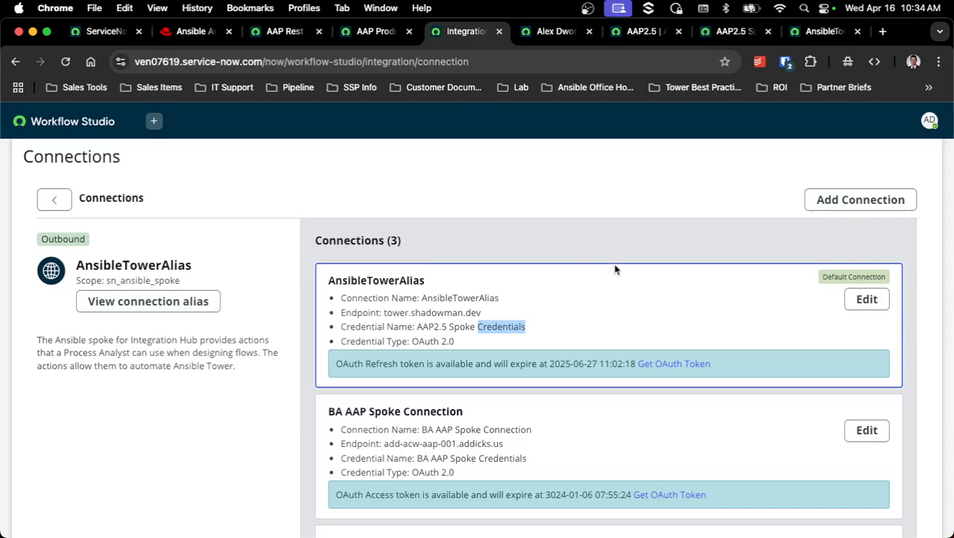
pyautogui.moveTo(569, 277)
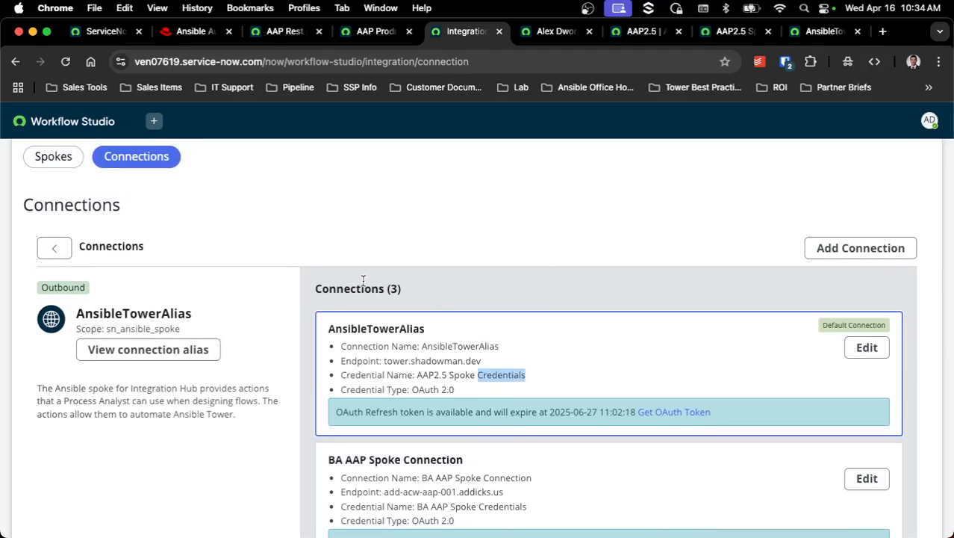
# Step: Select the api part of the new connection's URLs for removal
pyautogui.click(861, 248)
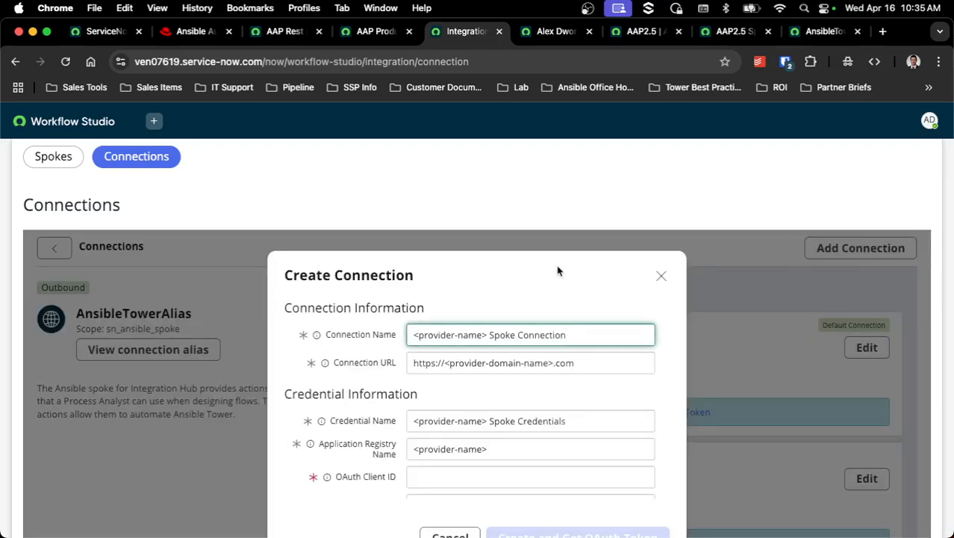
pyautogui.scroll(-3)
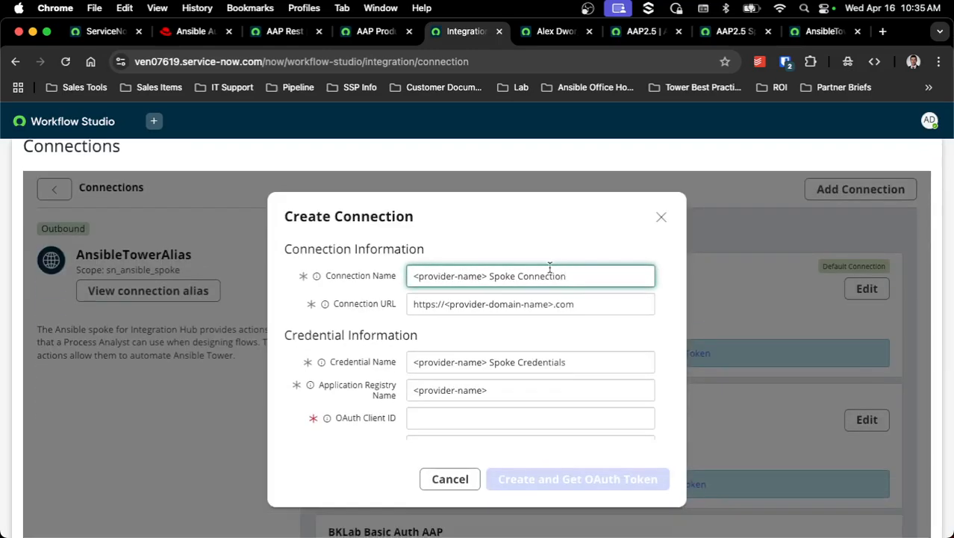
pyautogui.moveTo(514, 267)
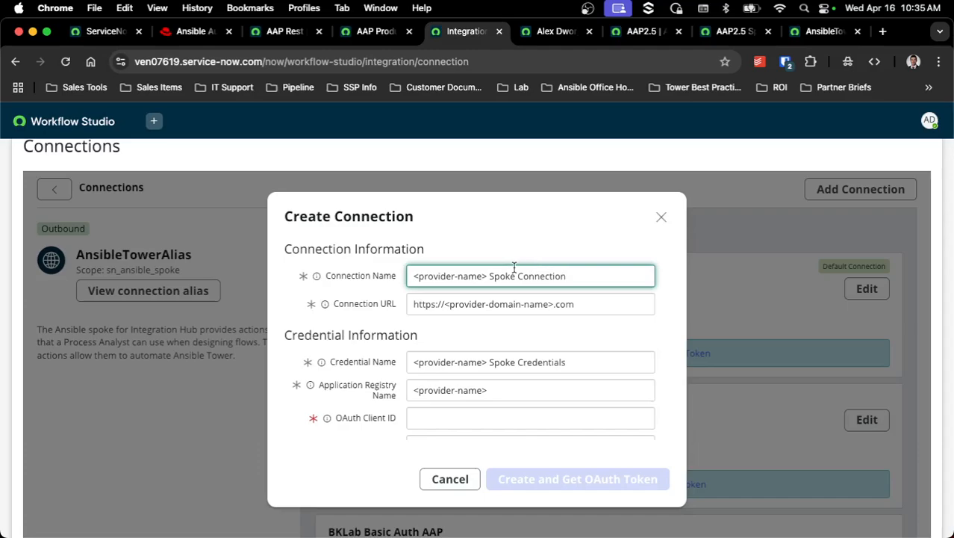
pyautogui.doubleClick(530, 304)
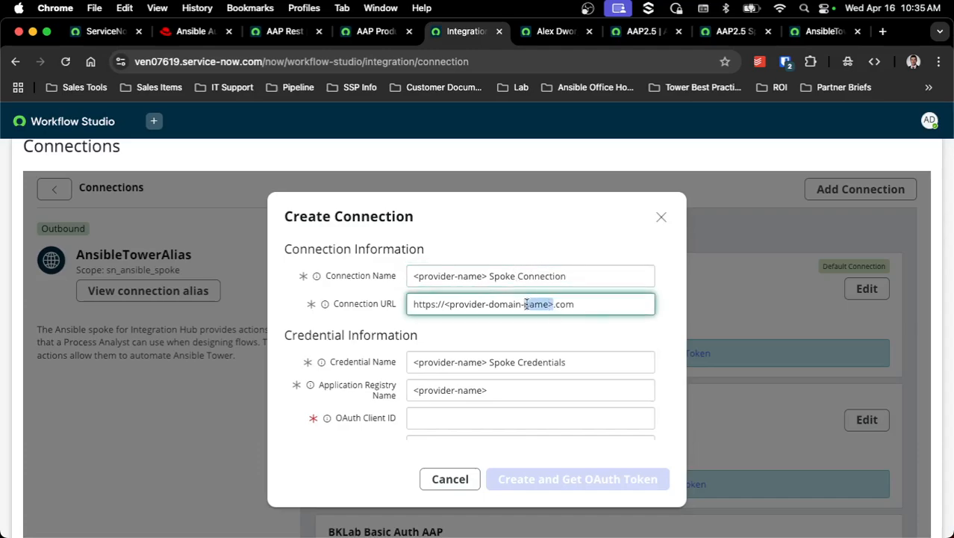
pyautogui.doubleClick(506, 304)
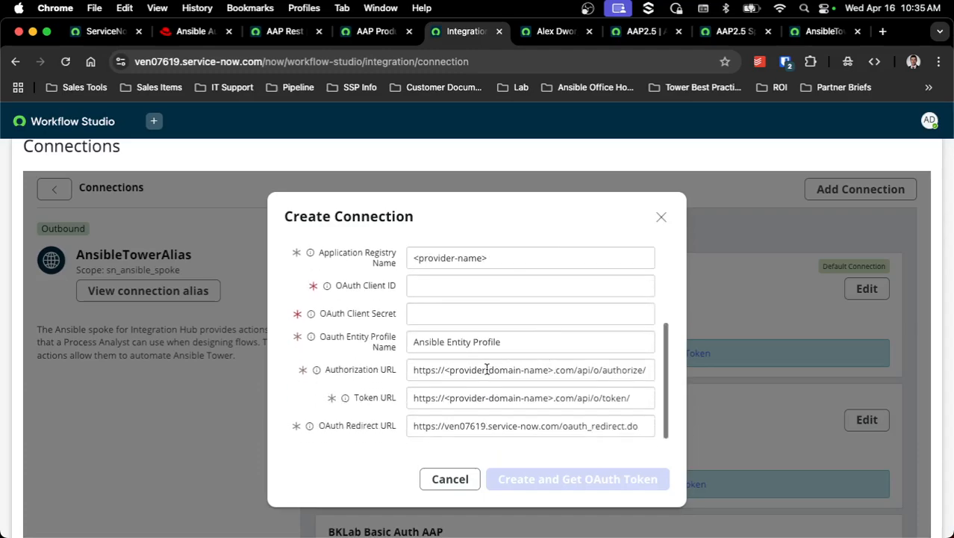
pyautogui.doubleClick(584, 370)
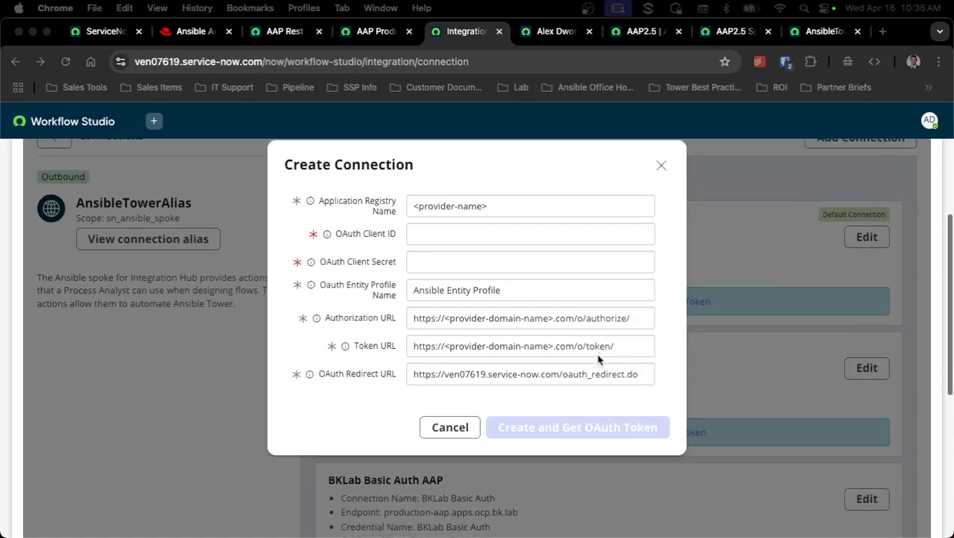
pyautogui.moveTo(598, 427)
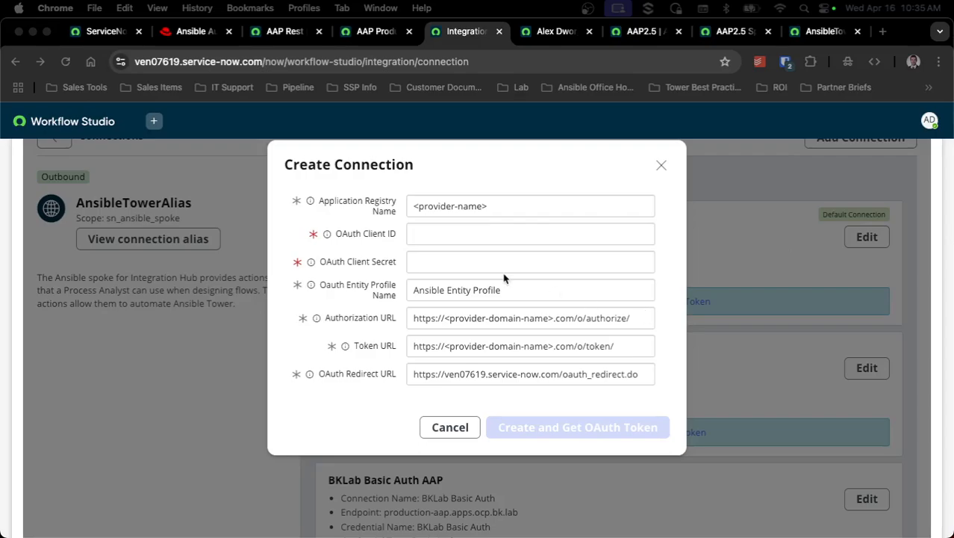
pyautogui.moveTo(523, 281)
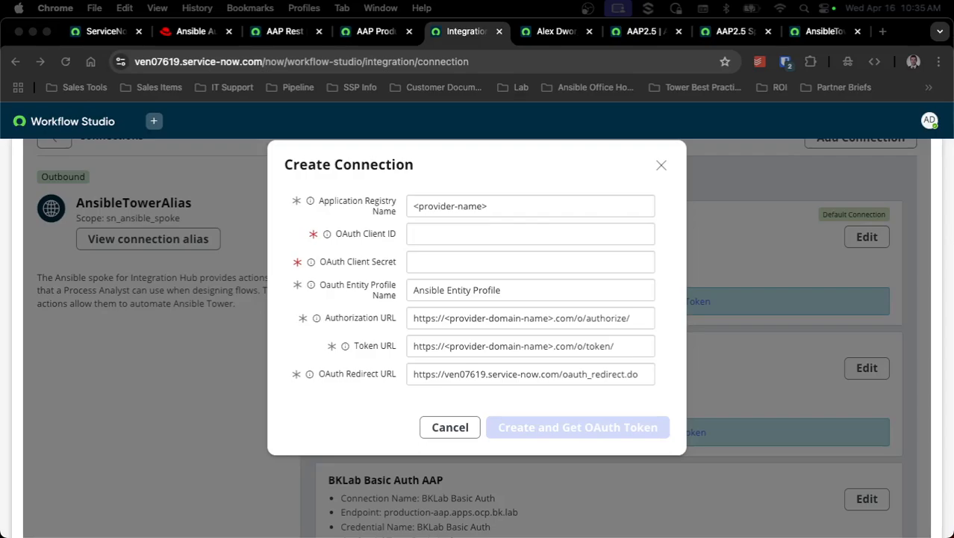
pyautogui.moveTo(518, 180)
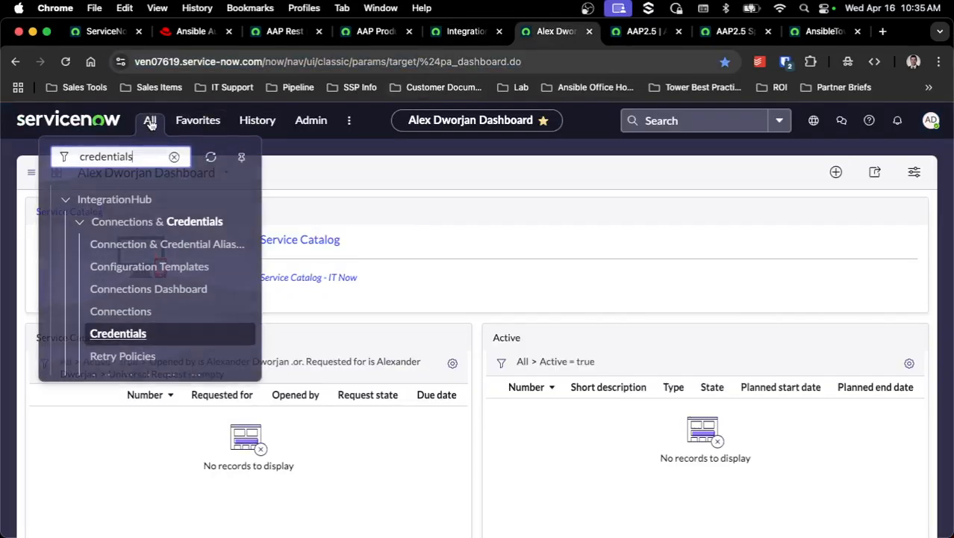
pyautogui.moveTo(157, 281)
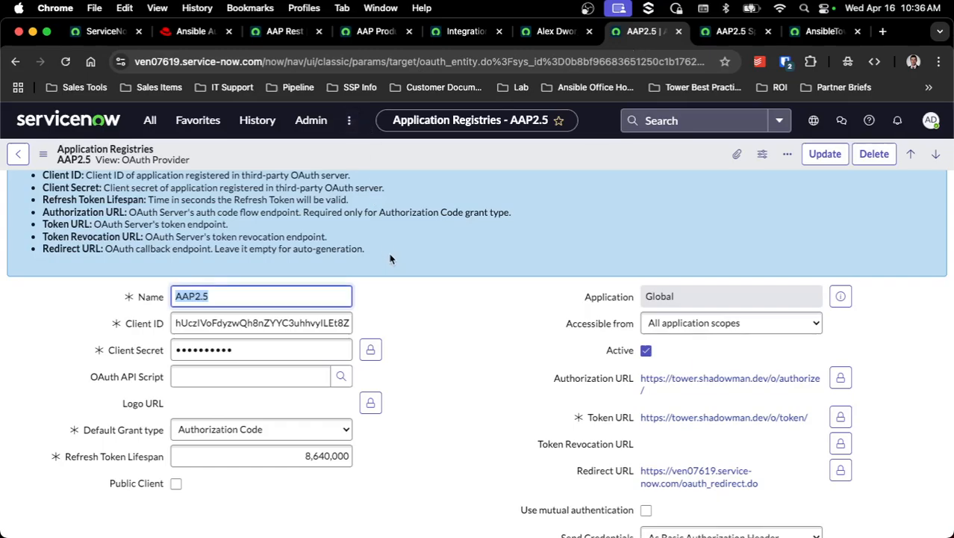
pyautogui.scroll(-3)
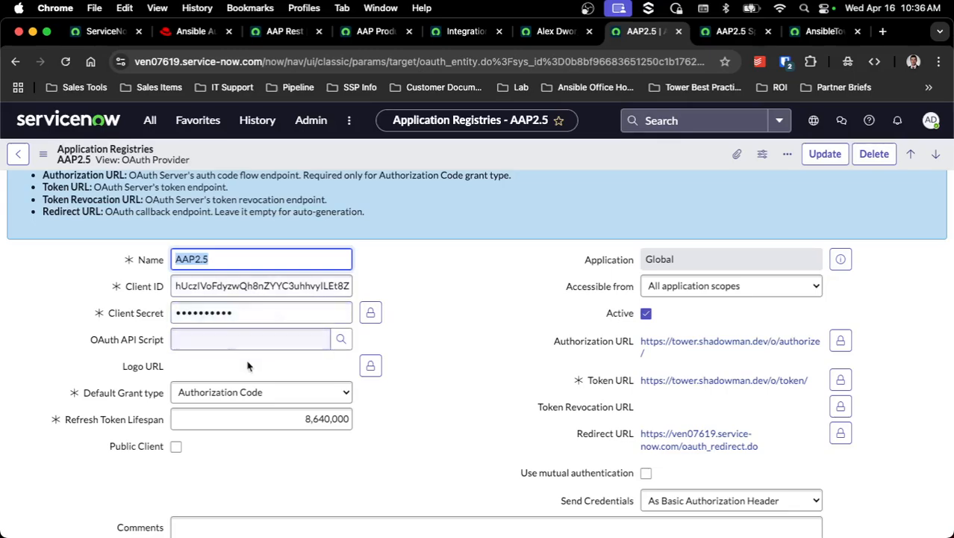
pyautogui.click(250, 339)
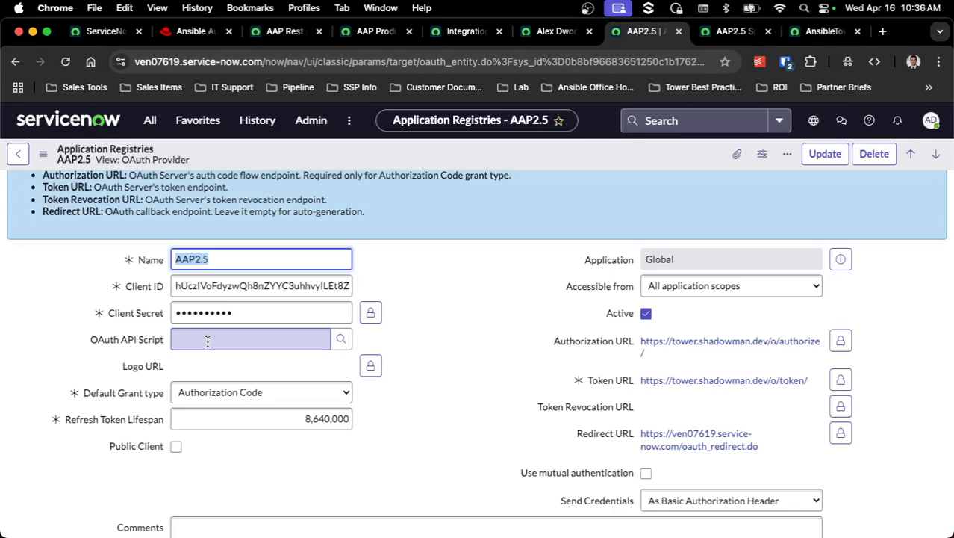
pyautogui.click(342, 339)
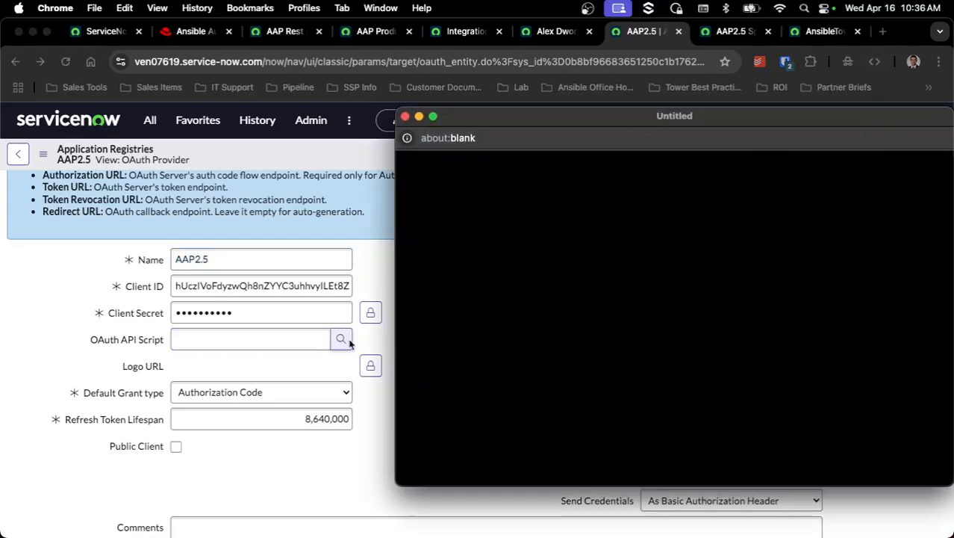
pyautogui.click(341, 339)
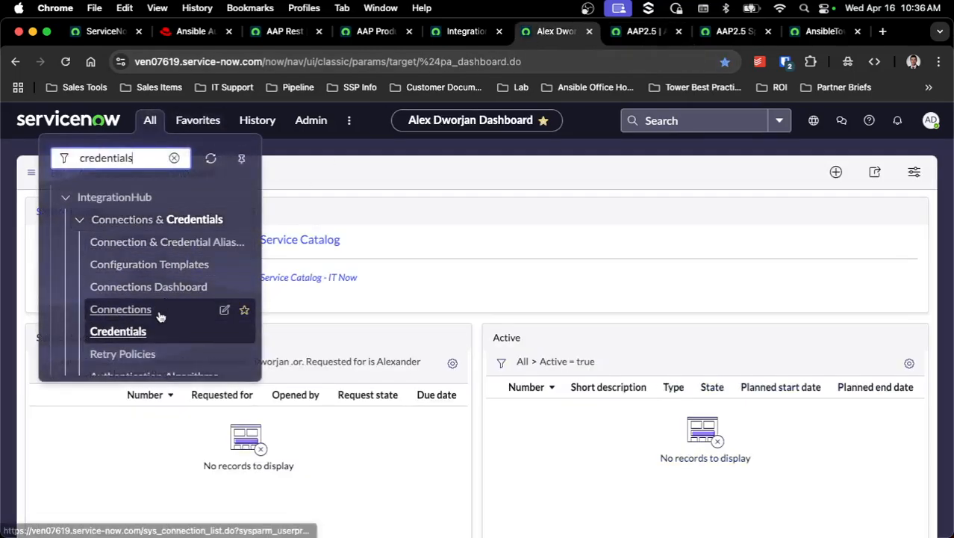
pyautogui.click(118, 330)
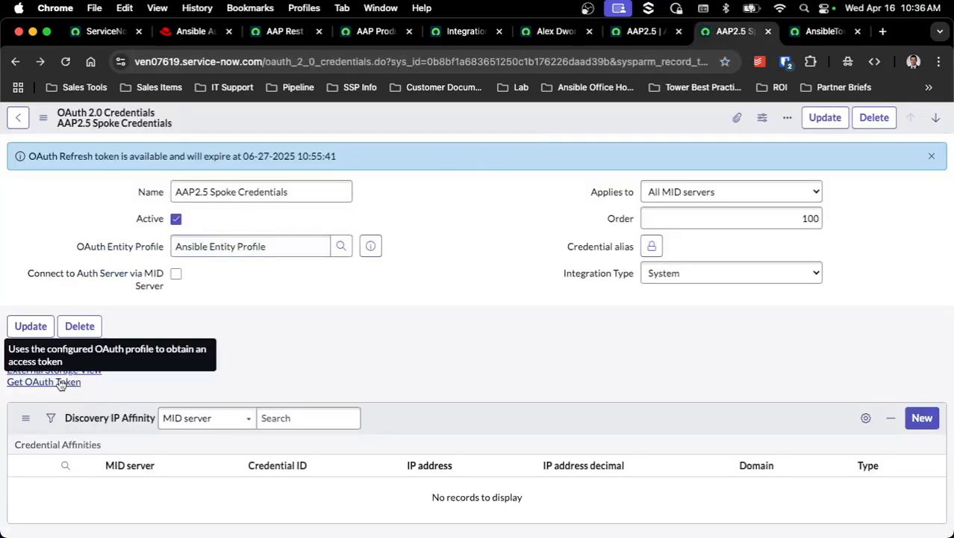
pyautogui.moveTo(323, 292)
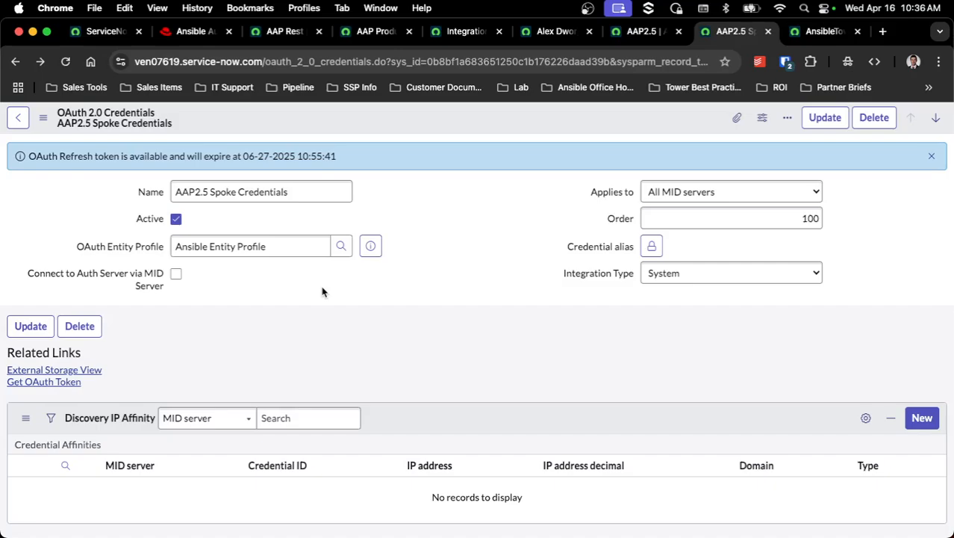
pyautogui.moveTo(457, 287)
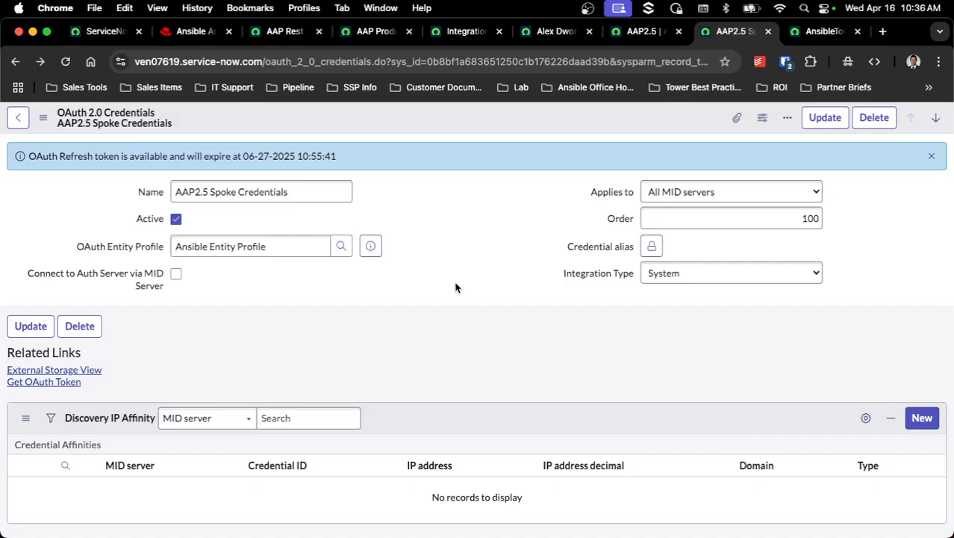
pyautogui.moveTo(327, 325)
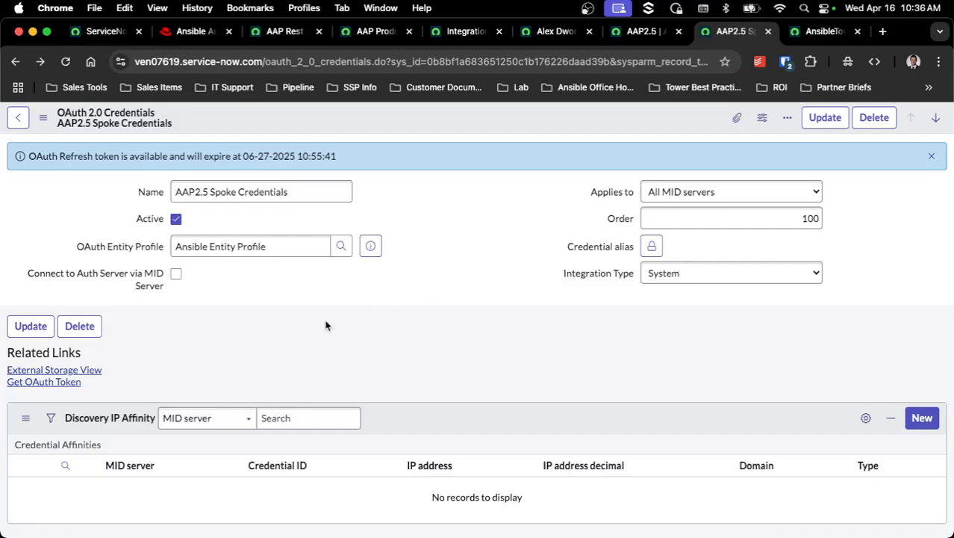
pyautogui.moveTo(43, 382)
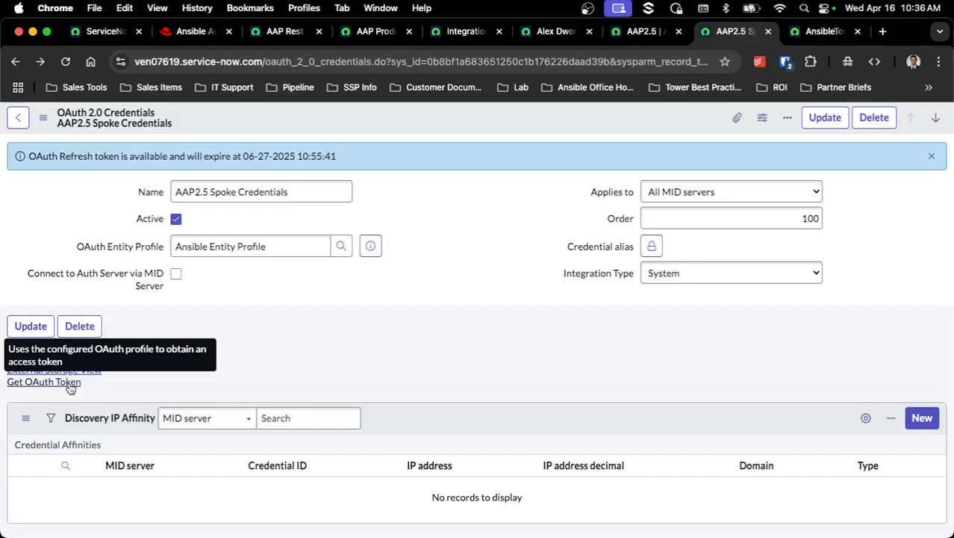
pyautogui.moveTo(476, 311)
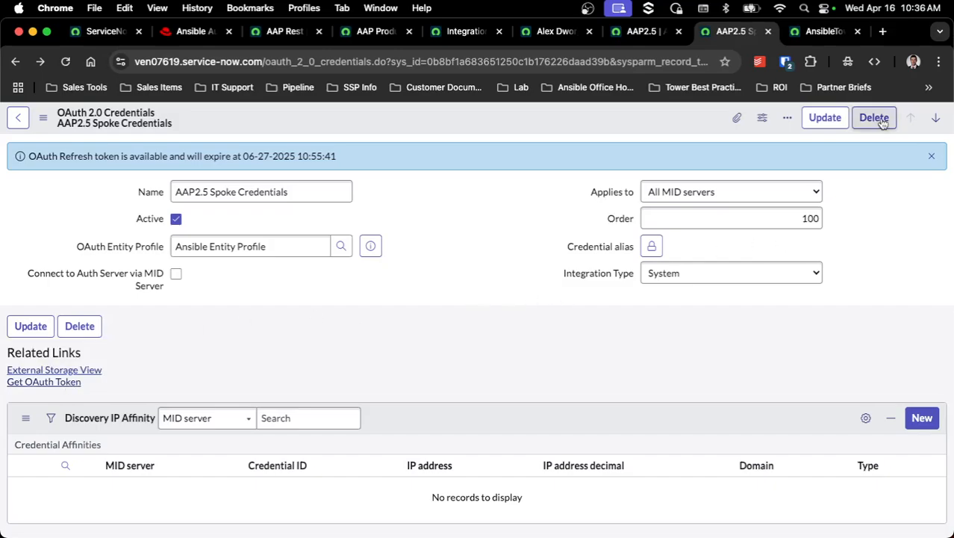
pyautogui.moveTo(557, 31)
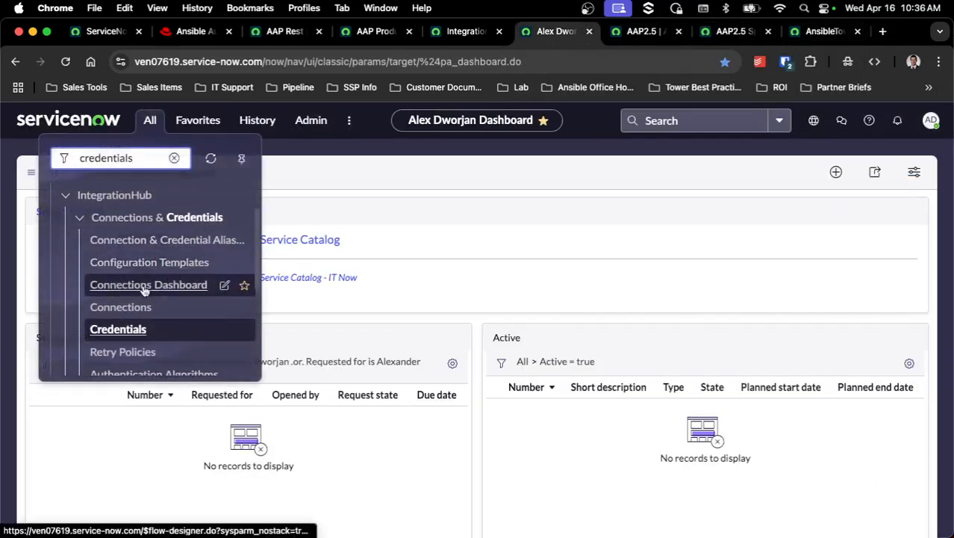
pyautogui.moveTo(120, 307)
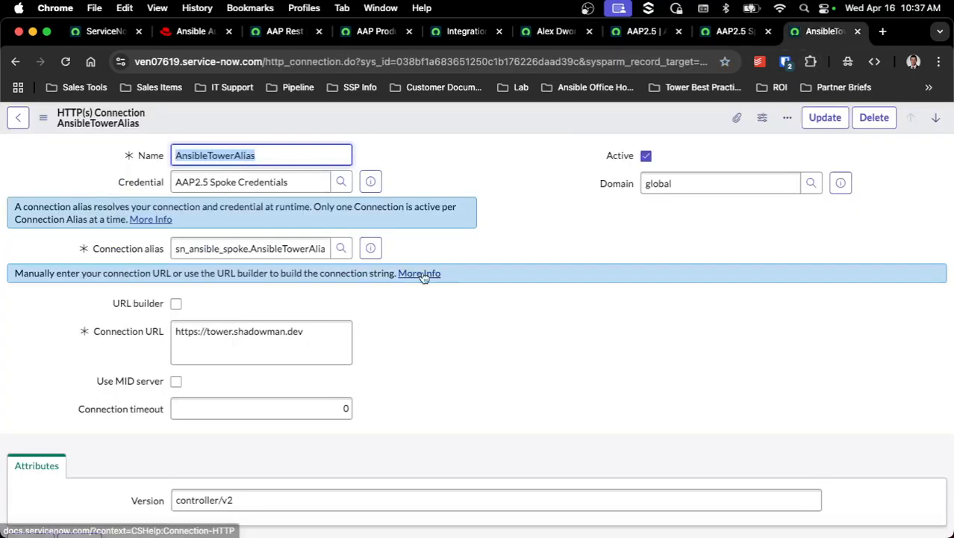
# Step: Confirm AnsibleTowerAlias uses AAP2.5 Spoke Credentials with version controller/v2
pyautogui.scroll(-3)
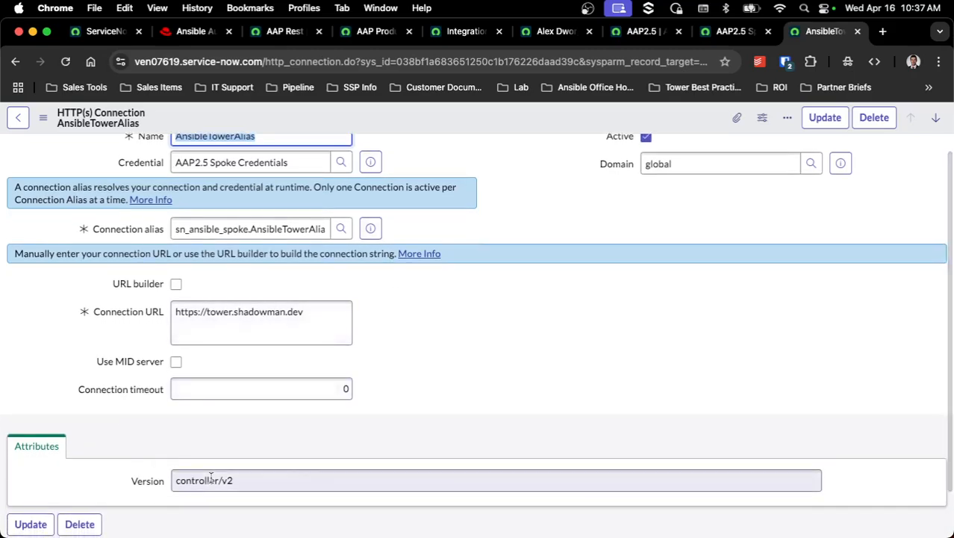
pyautogui.click(273, 481)
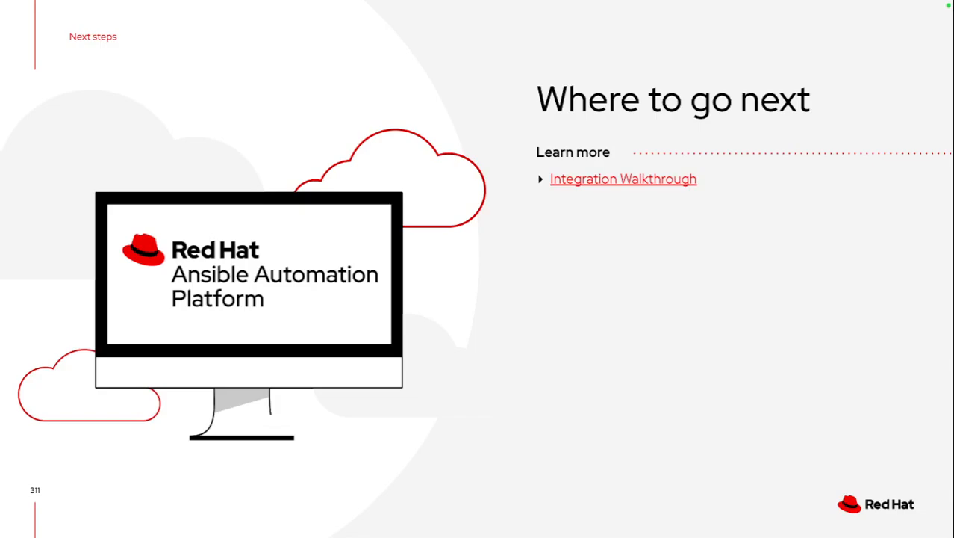
# Step: Advance the slide deck to the closing Thank you slide
pyautogui.press('Right')
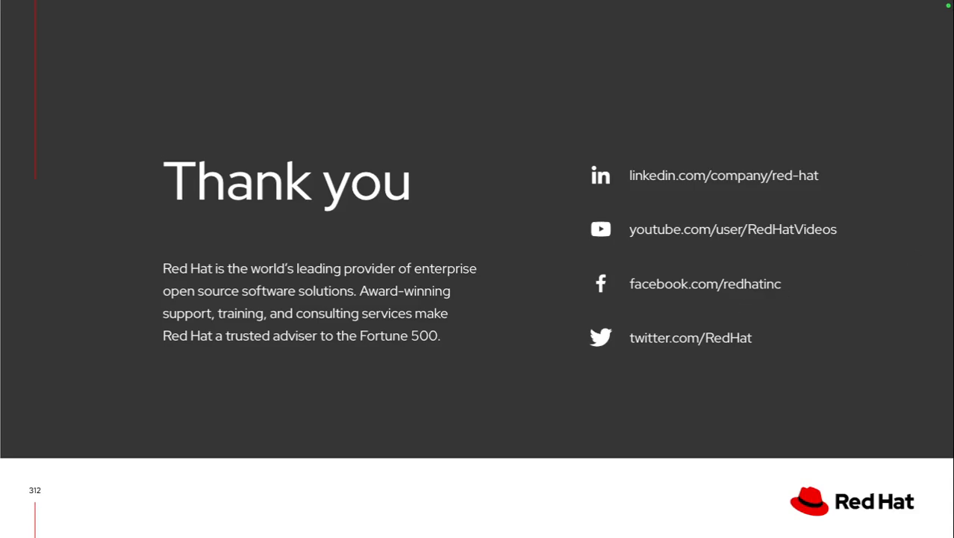